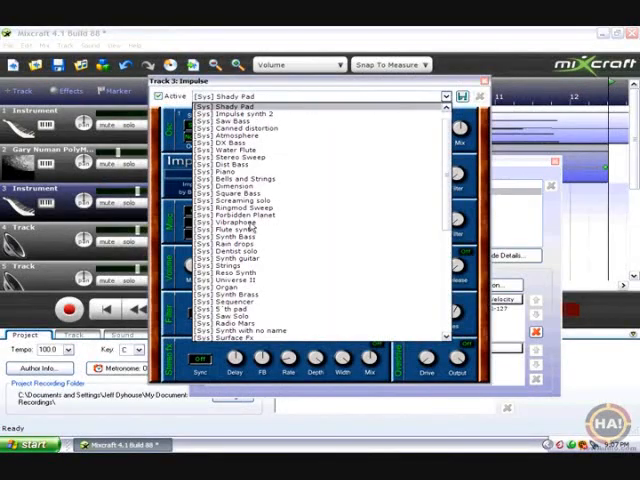
- Set track 3's Impulse synth to the Pulsator preset and close its instrument dialogs
click(231, 228)
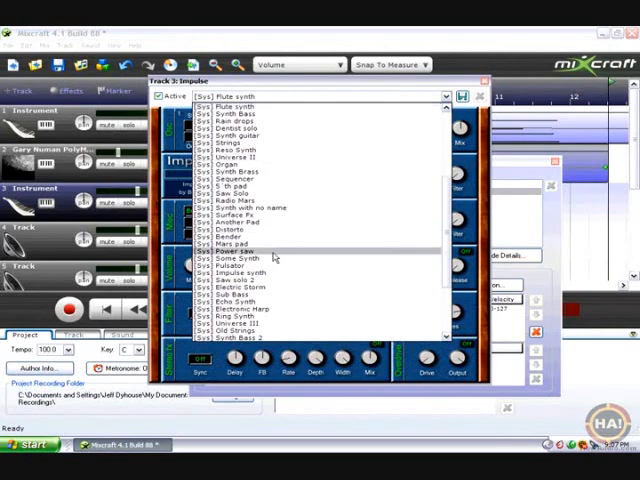
click(228, 258)
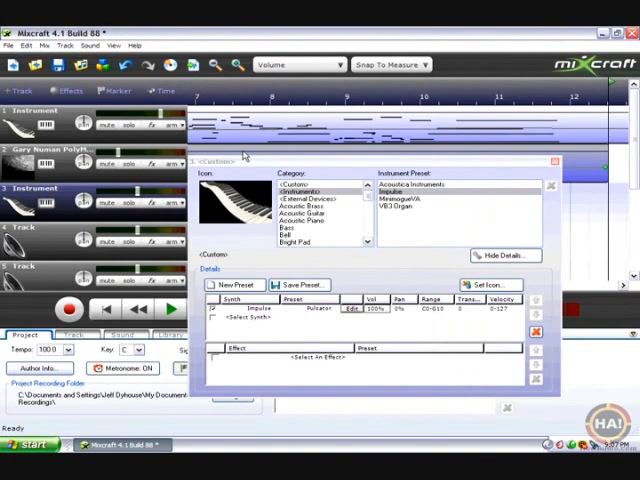
click(554, 158)
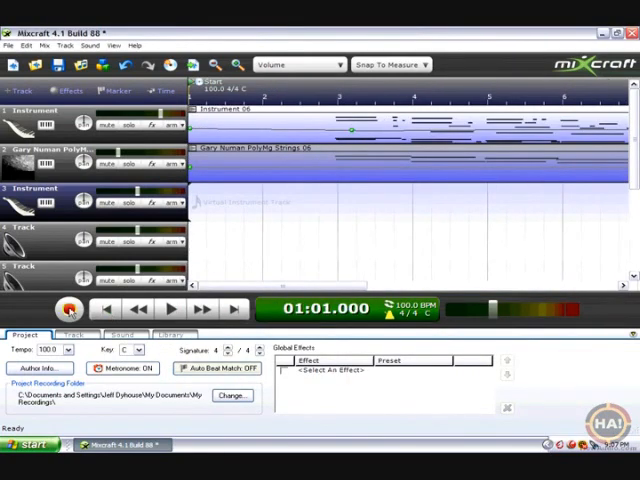
- Arm track 3 for recording and reopen the Impulse synth's preset list
click(70, 308)
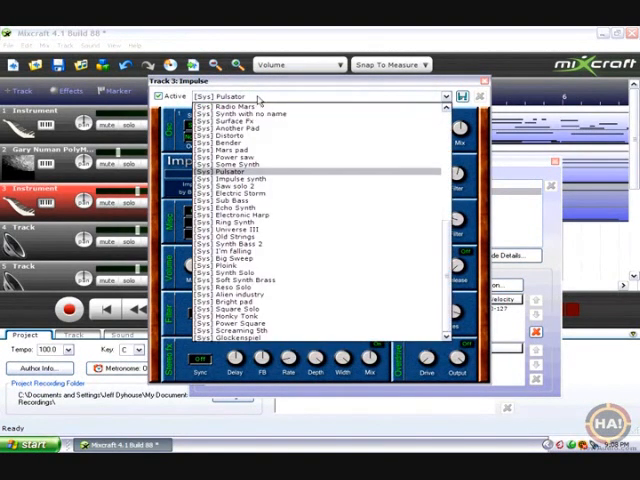
- Keep the Pulsator sound and record an Impulse part on track 3 to about bar 11
click(224, 177)
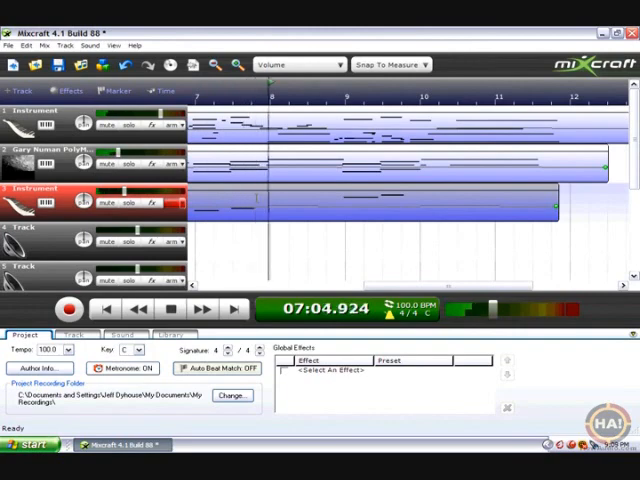
- Open the Instrument 06 MIDI clip in the piano roll editor
click(169, 308)
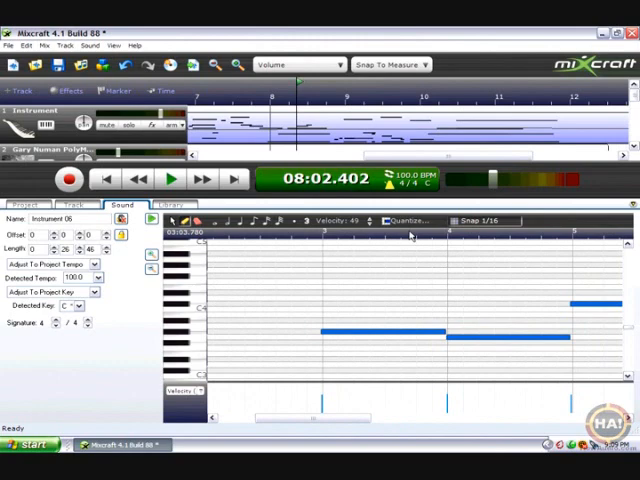
- Quantize the note starts of all notes in the clip to 1/8 notes
click(398, 220)
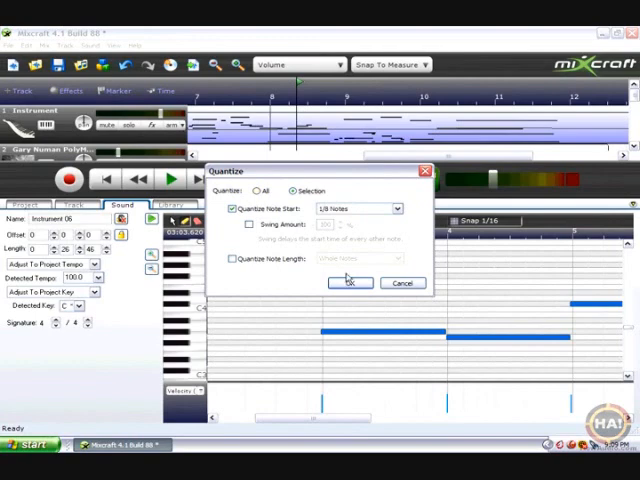
click(349, 282)
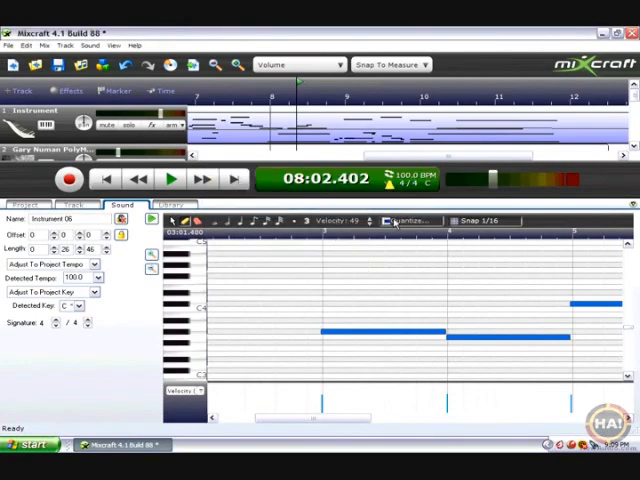
click(410, 220)
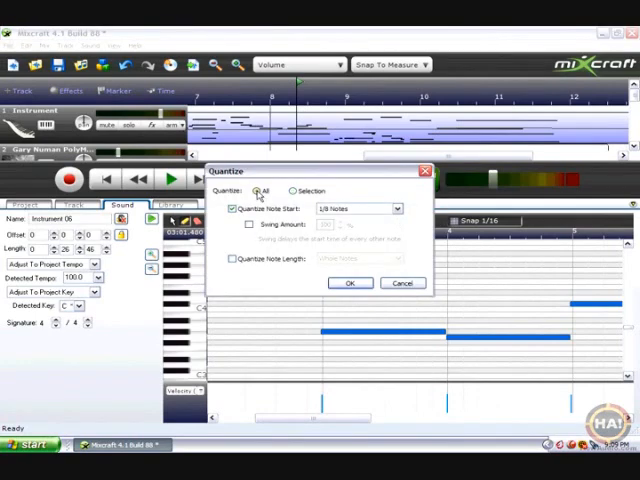
click(350, 283)
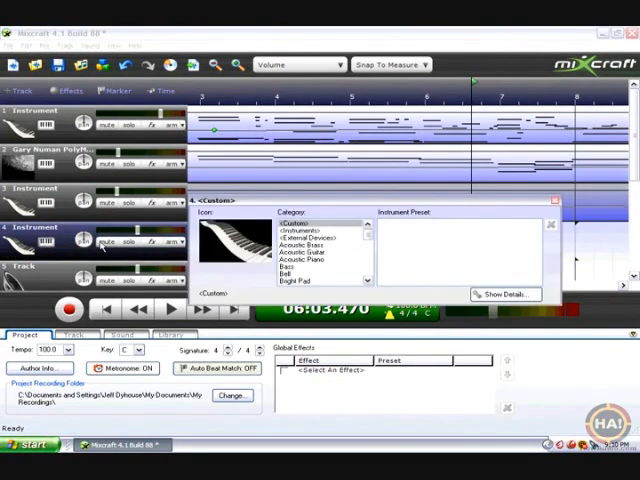
- Load the VB3 Organ on track 4 and select a [Sys] preset for it
click(305, 231)
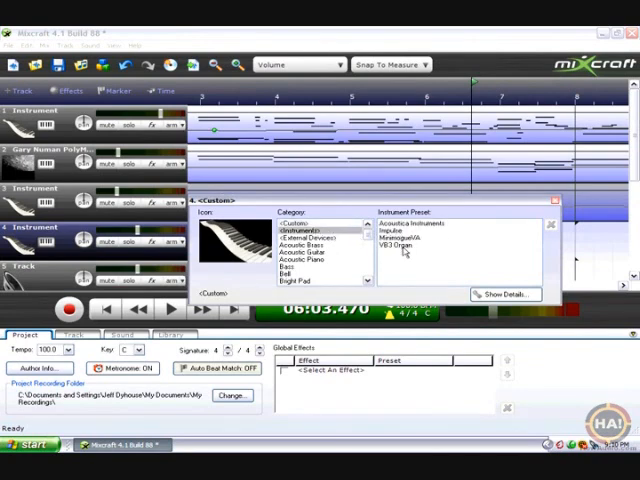
click(395, 255)
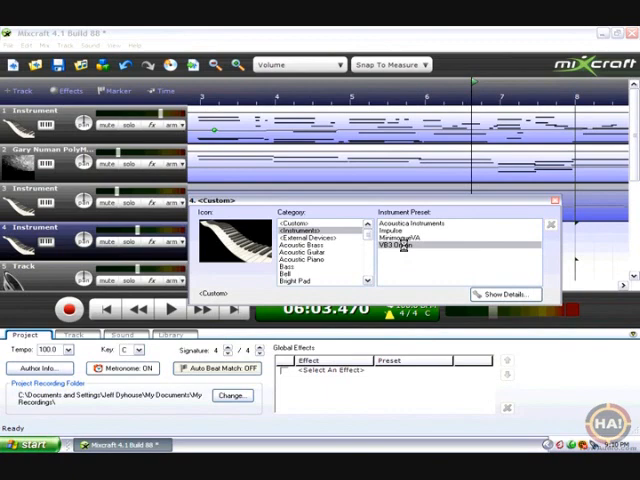
click(505, 294)
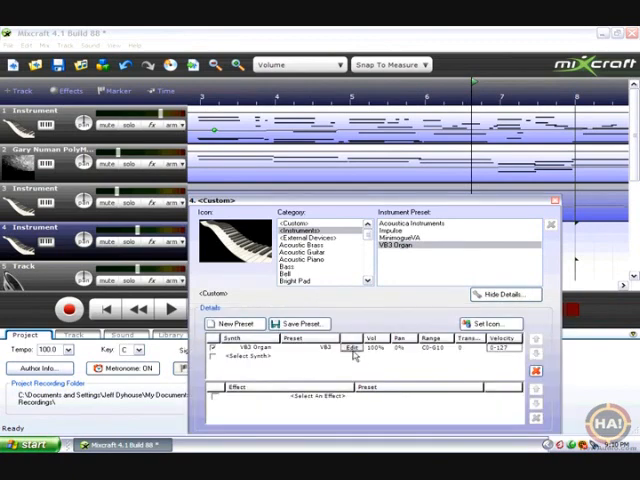
click(350, 347)
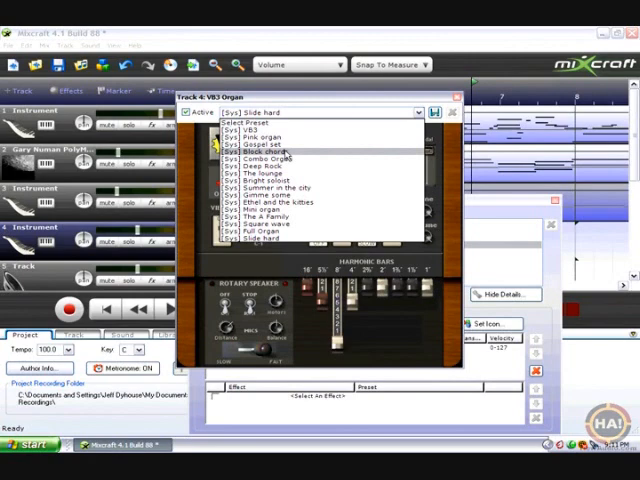
click(270, 151)
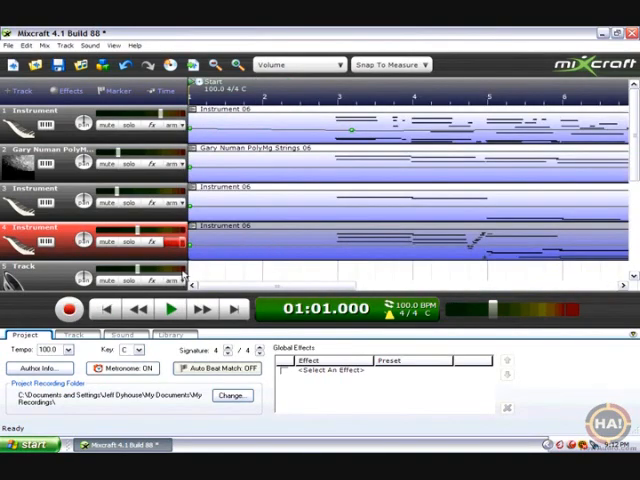
mouse_move(256, 160)
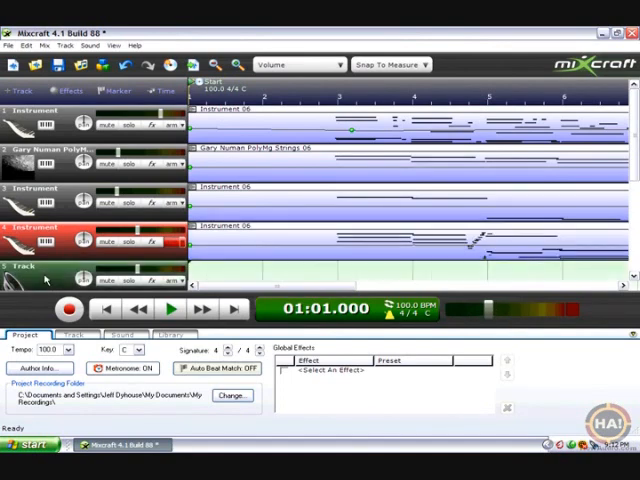
- Insert virtual instrument track 5 and show the <Instruments> category of synths
click(22, 90)
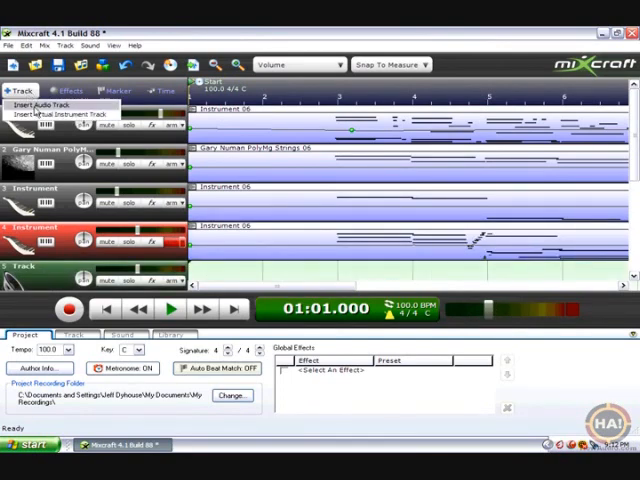
click(53, 112)
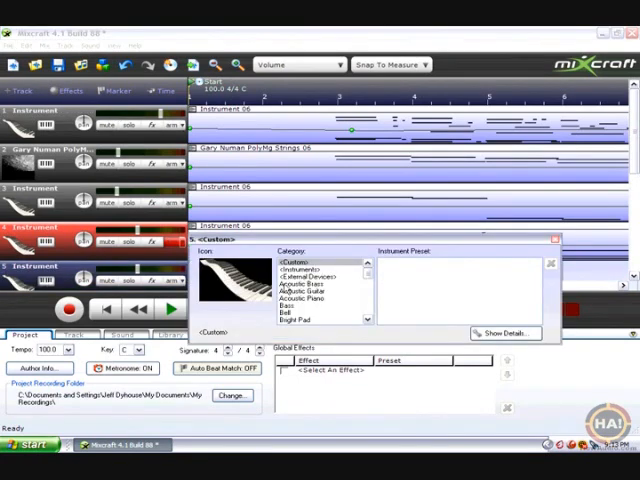
click(297, 269)
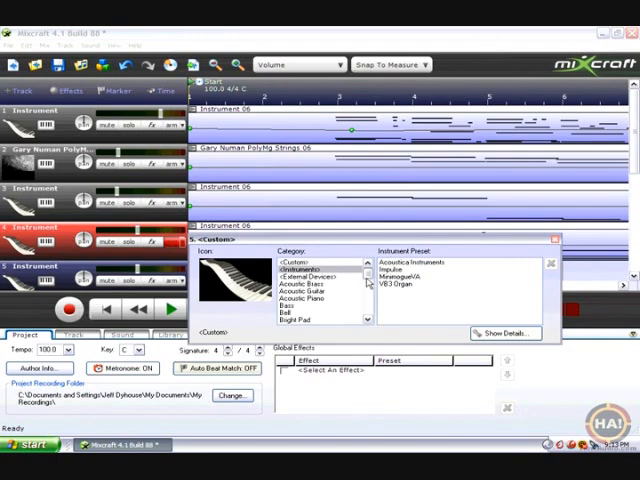
mouse_move(415, 285)
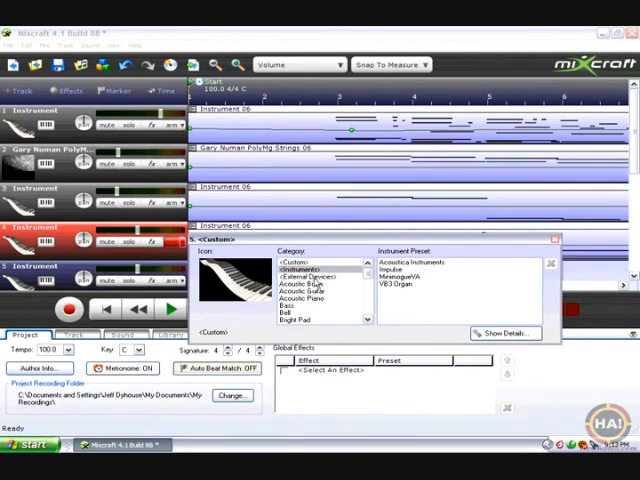
click(306, 277)
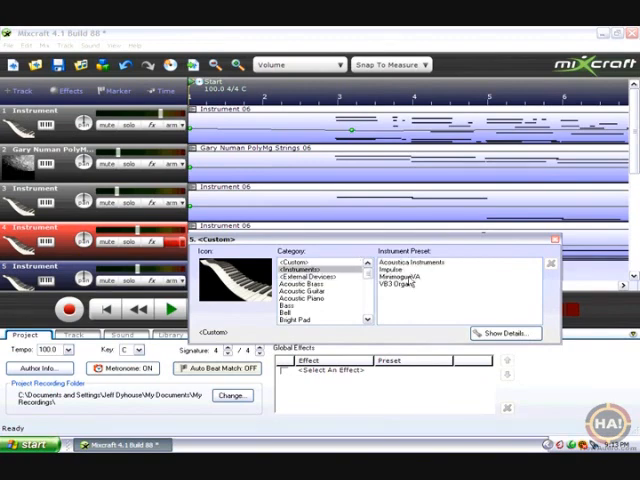
- Select MinimoogVA from the Instrument Preset list for track 5
click(504, 333)
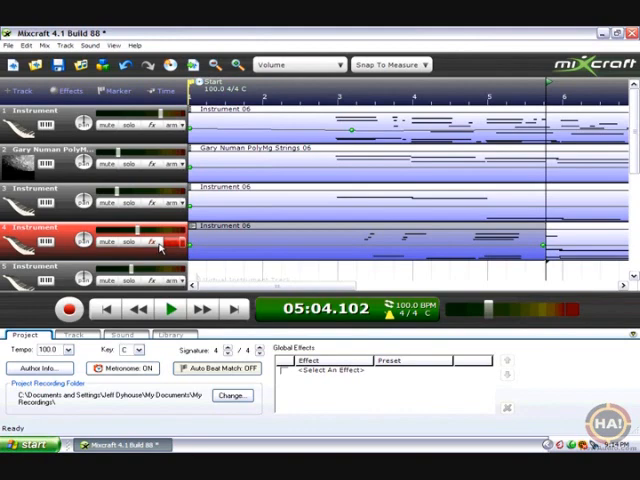
- Undo the accidental take on track 4 and arm track 5 for recording
click(35, 46)
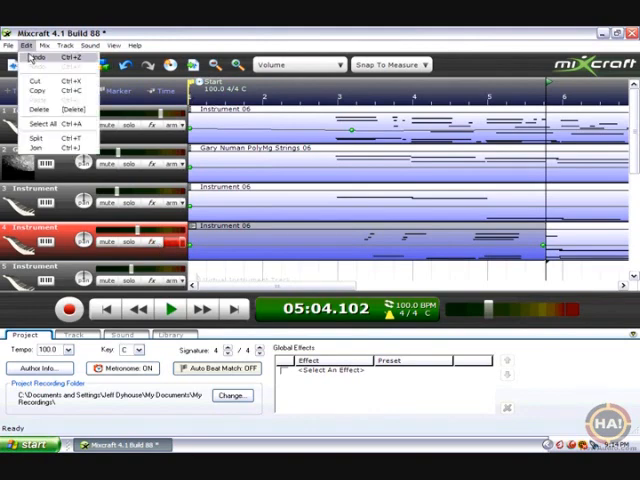
click(37, 45)
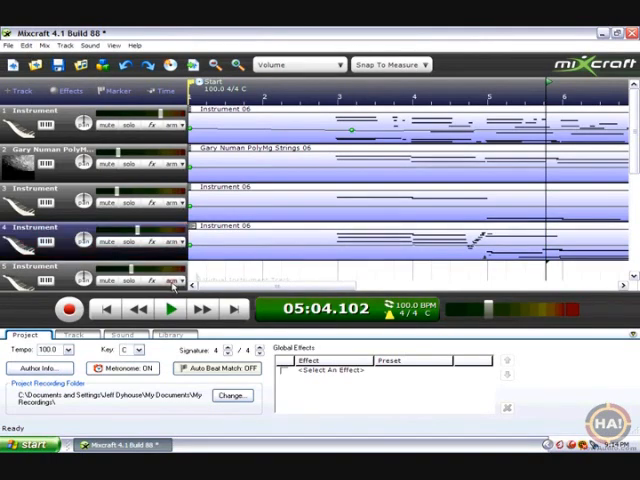
click(50, 275)
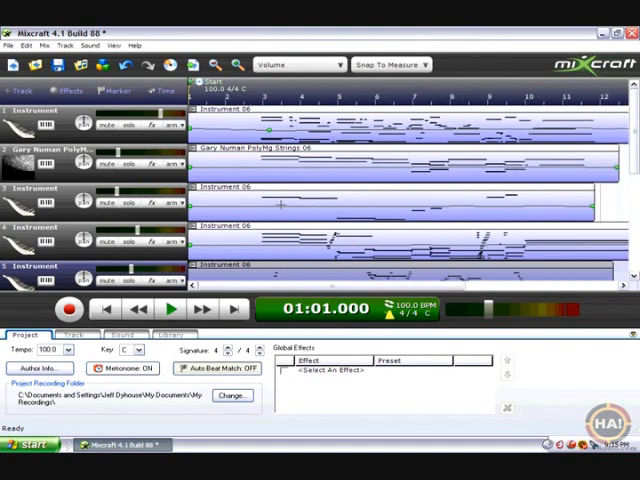
- Scroll the arrangement toward the Library panel of percussion loops
scroll(right, 3)
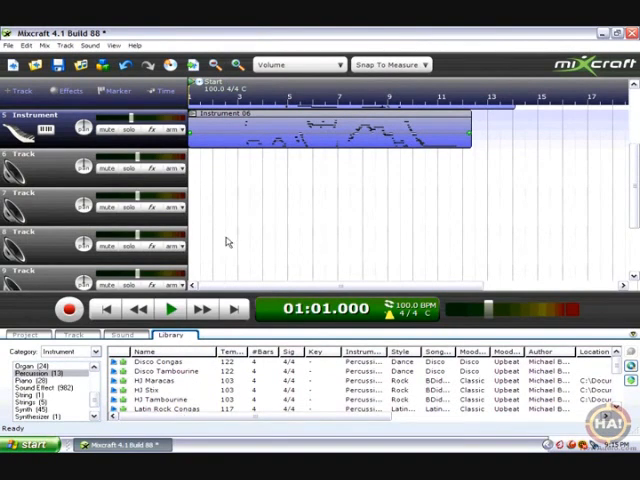
mouse_move(225, 234)
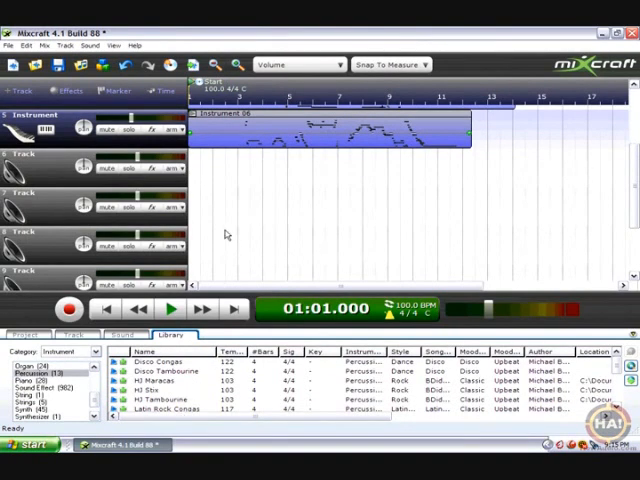